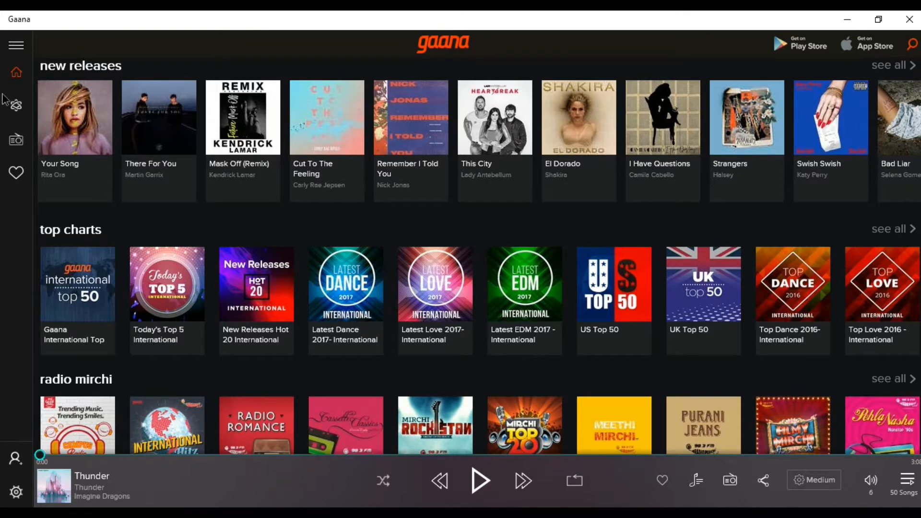
Load a crystal photo into PicsArt's effect editor, try Levels, and show the Tools list.
{"action": "left_click", "coordinate": [17, 45]}
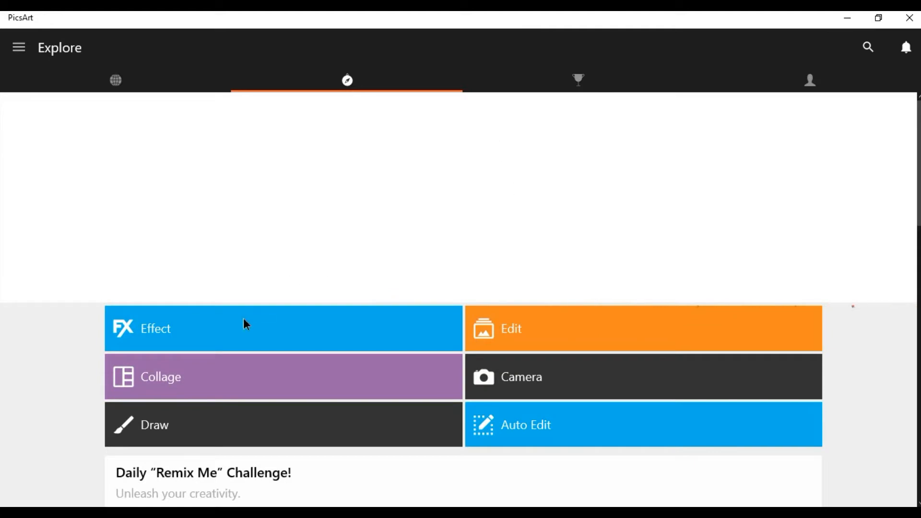
{"action": "left_click", "coordinate": [643, 327]}
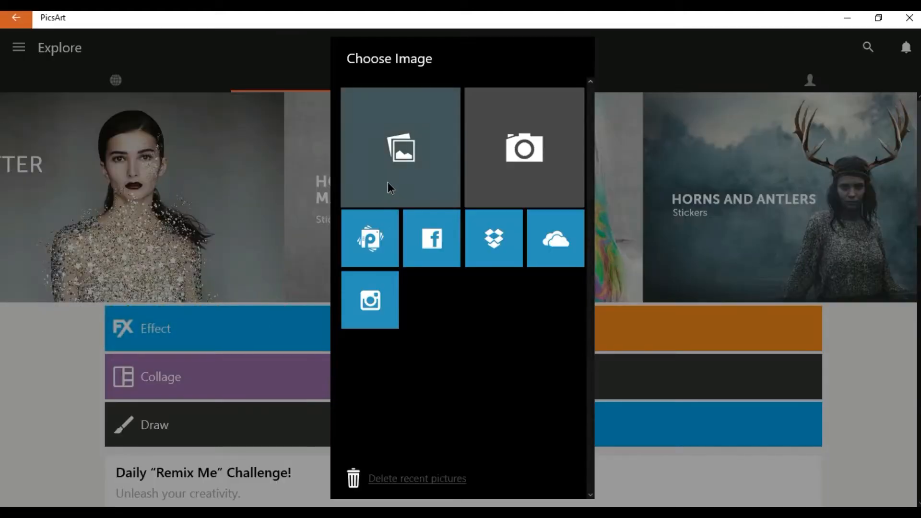
{"action": "left_click", "coordinate": [400, 147]}
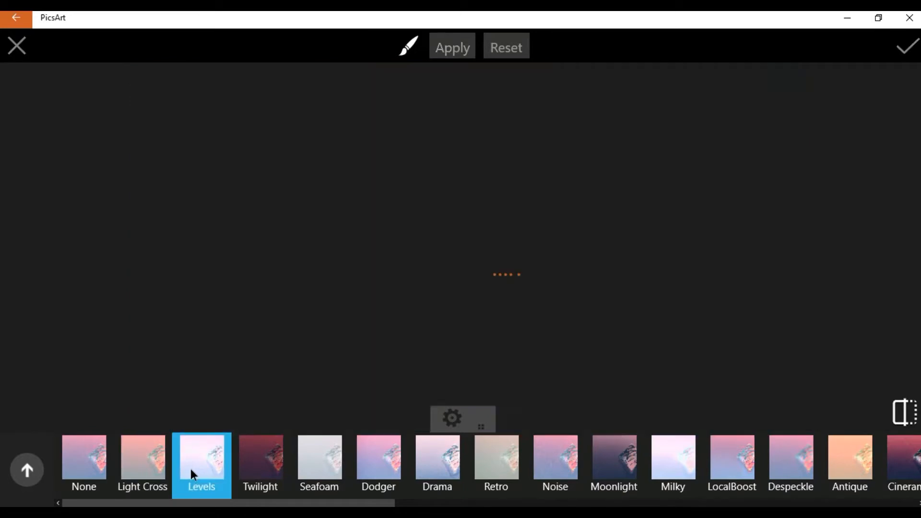
{"action": "left_click", "coordinate": [260, 463]}
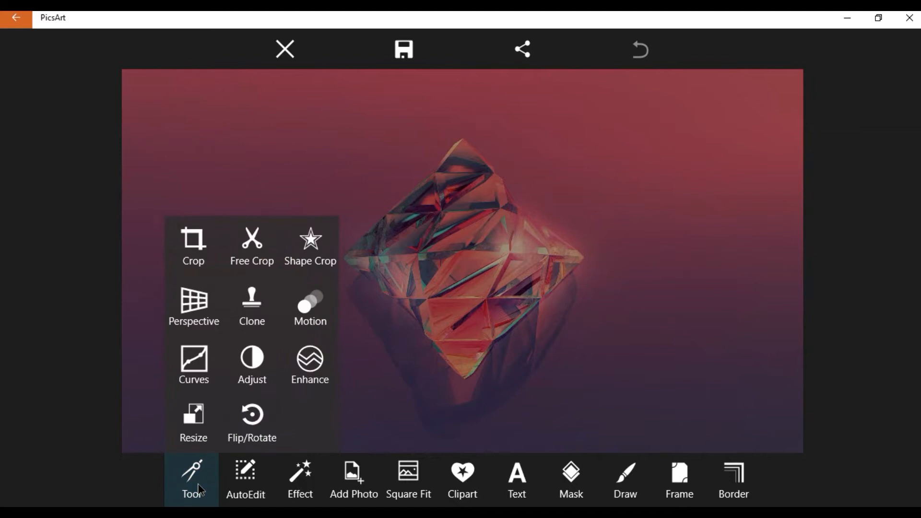
{"action": "left_click", "coordinate": [309, 307]}
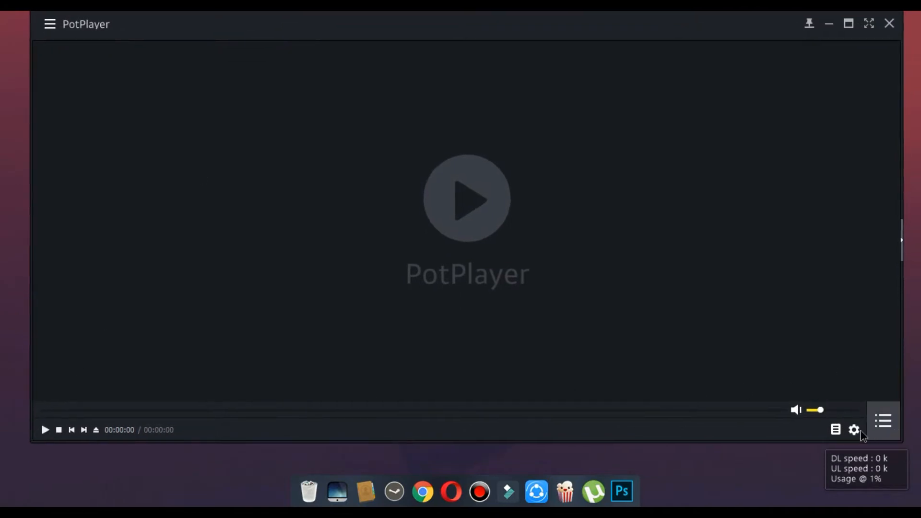
Show PotPlayer's Video Colorspaces preferences with brightness, contrast, saturation and hue.
{"action": "left_click", "coordinate": [853, 429]}
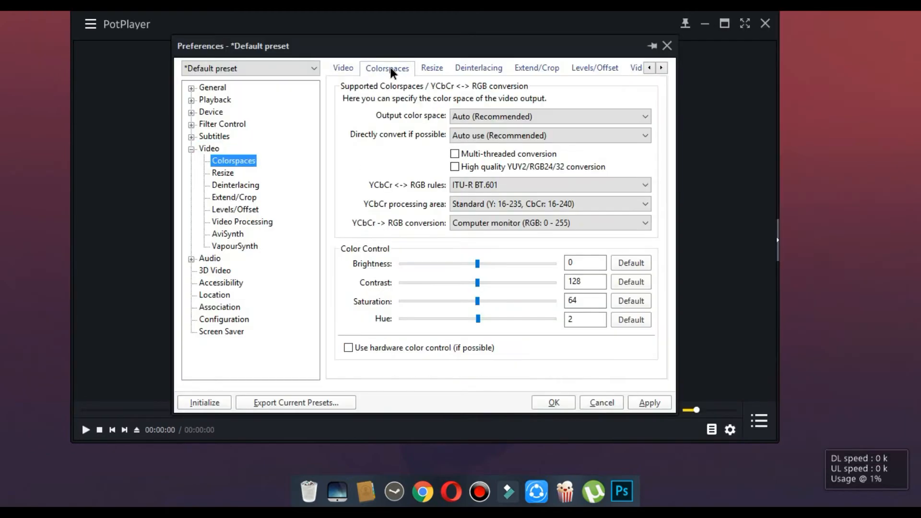
{"action": "left_click", "coordinate": [431, 68]}
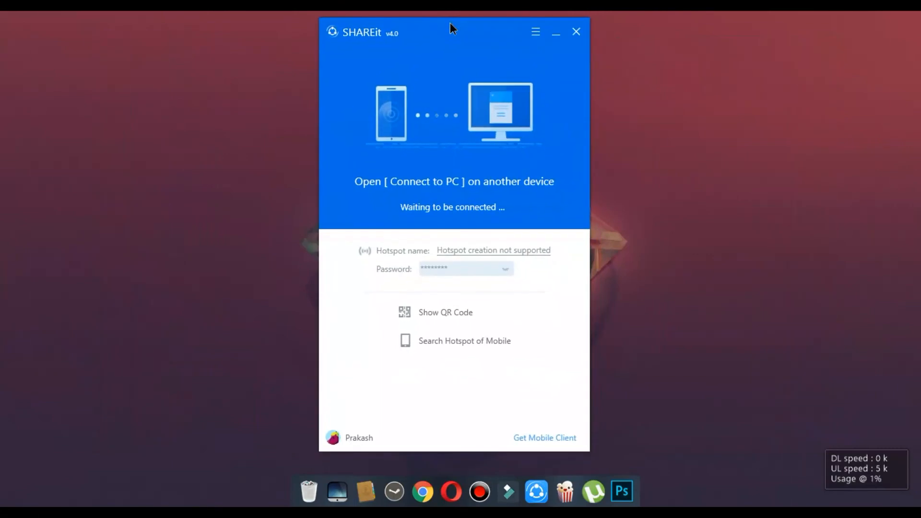
{"action": "mouse_move", "coordinate": [533, 393]}
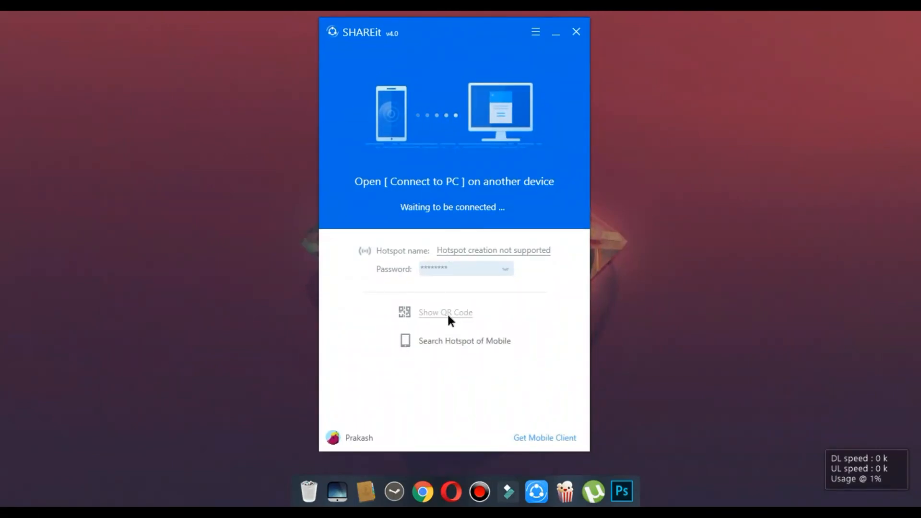
{"action": "left_click", "coordinate": [445, 311]}
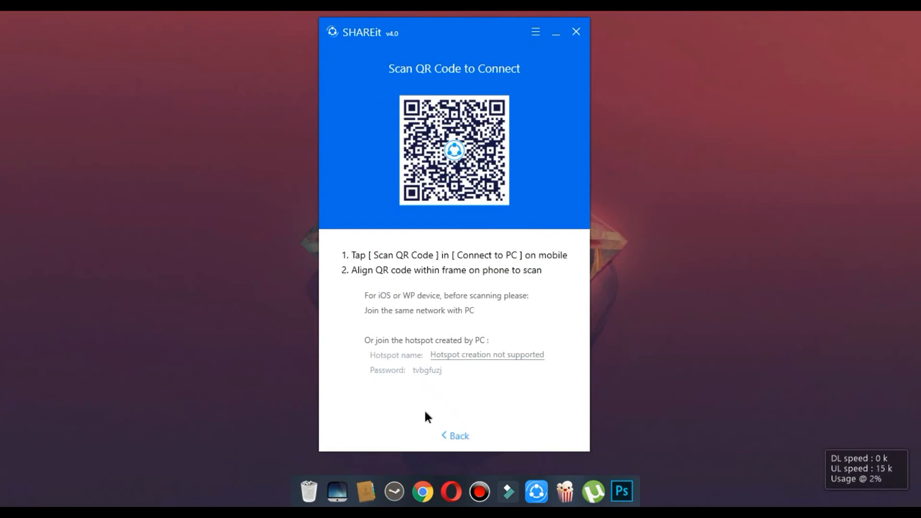
{"action": "left_click", "coordinate": [455, 436]}
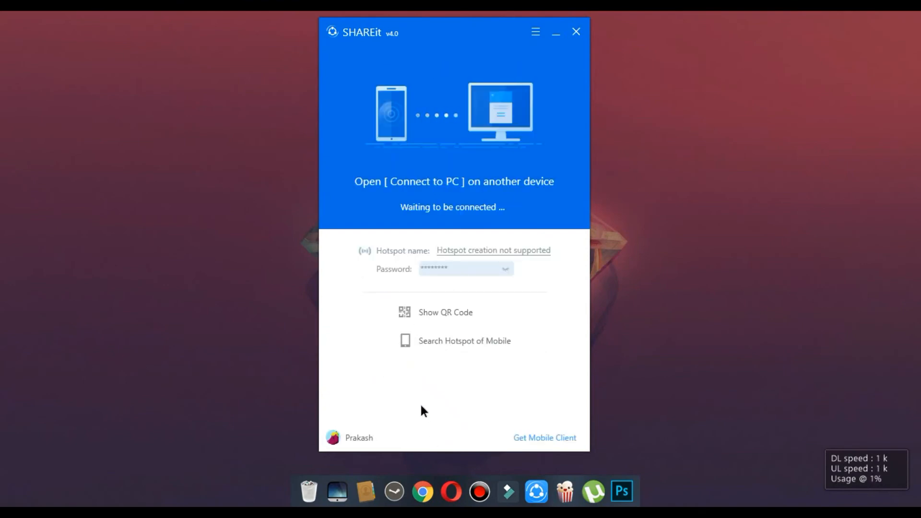